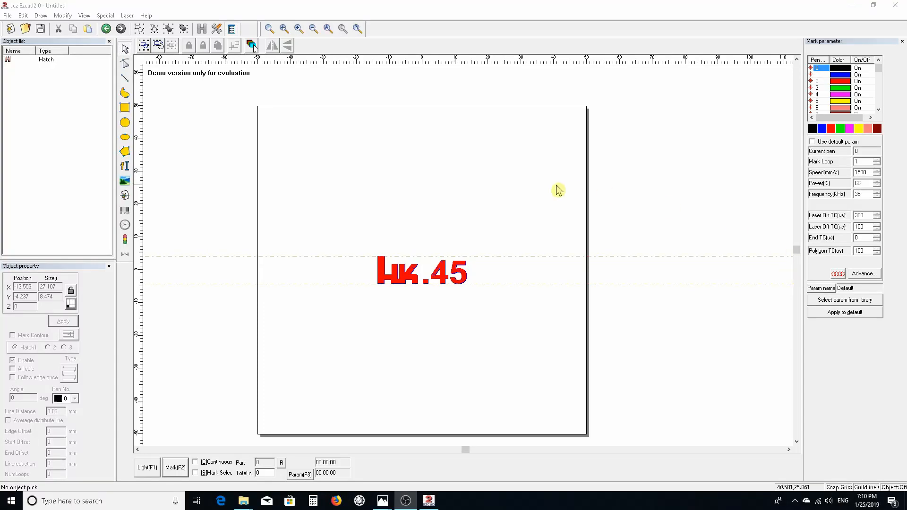
mouse_move(176, 275)
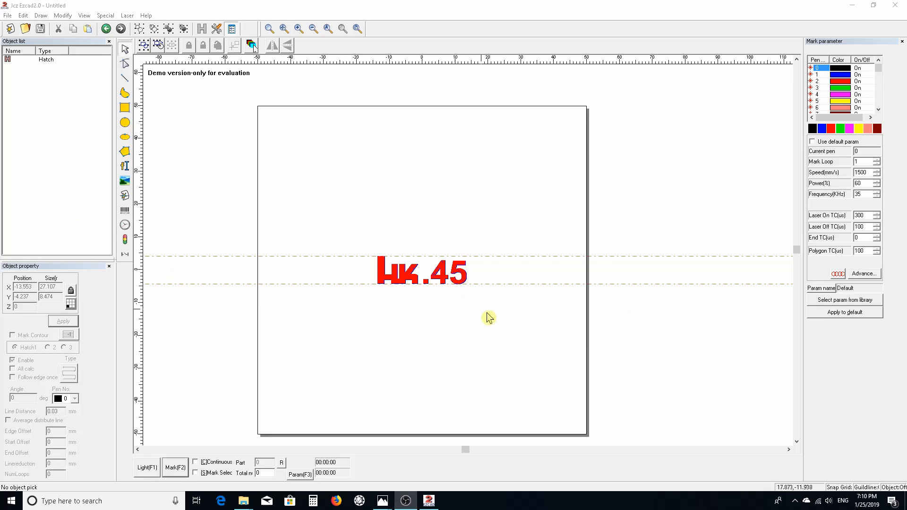
mouse_move(587, 379)
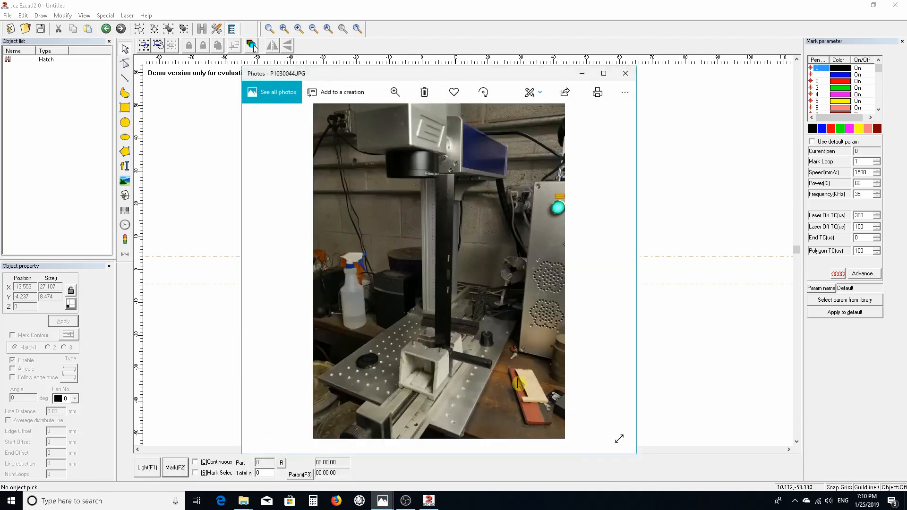
mouse_move(468, 185)
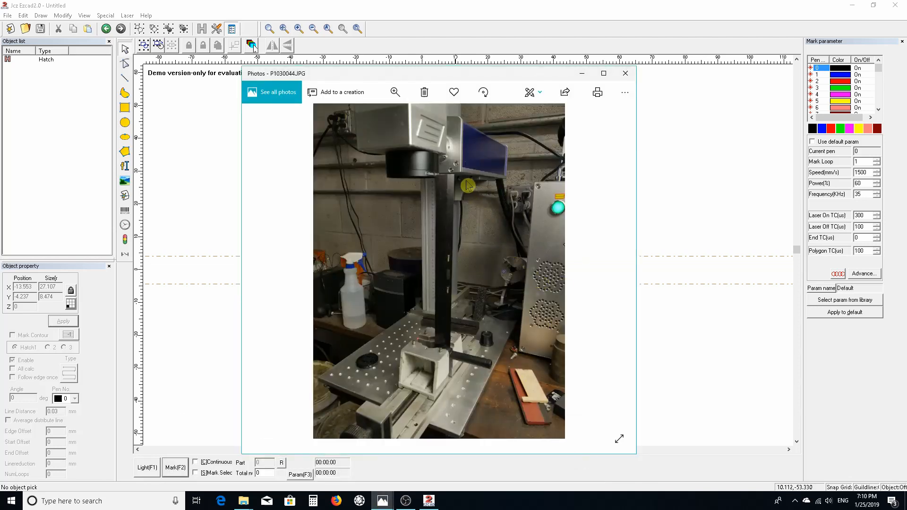
mouse_move(446, 189)
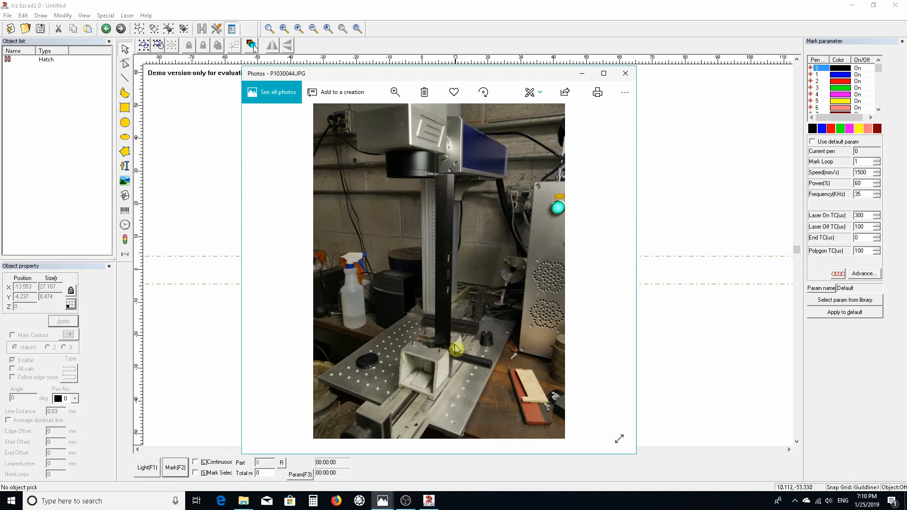
mouse_move(458, 192)
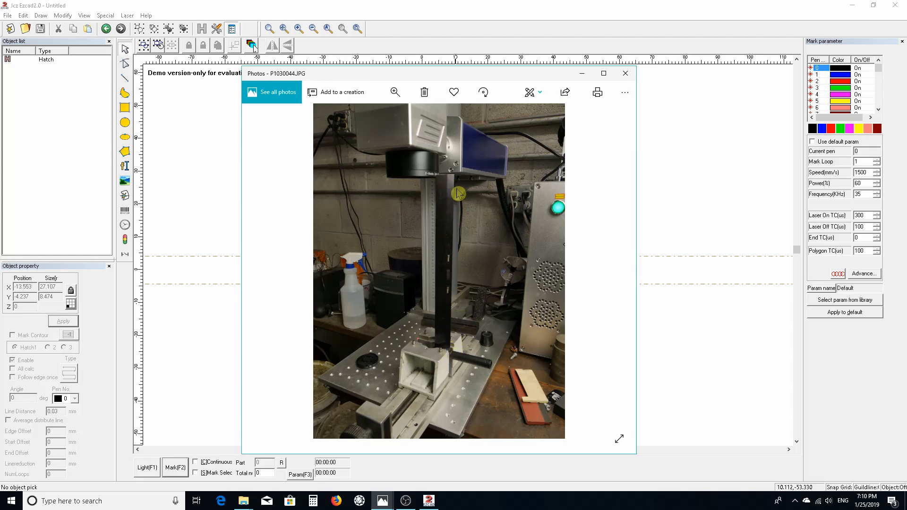
mouse_move(423, 185)
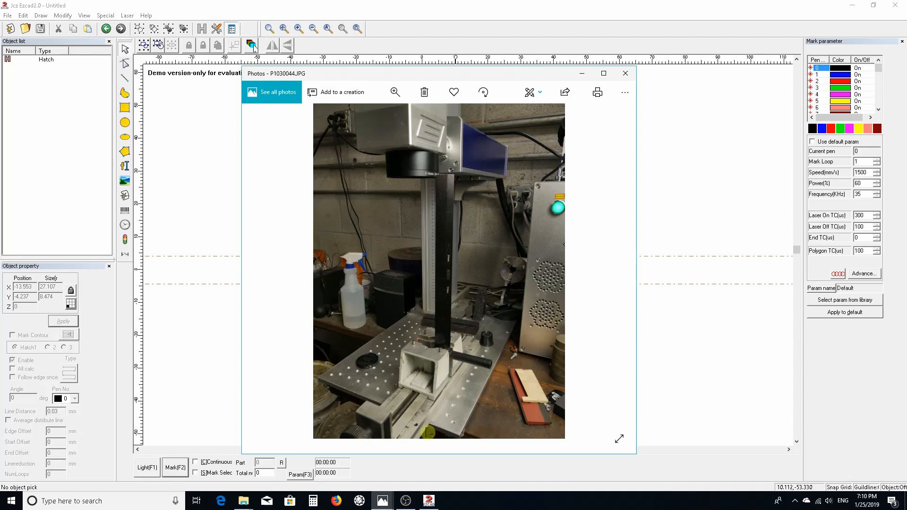
mouse_move(381, 501)
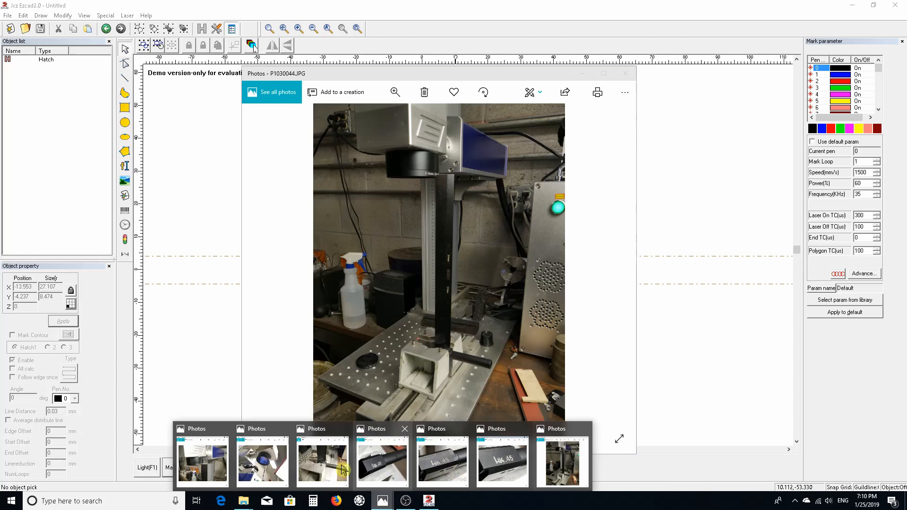
Step: Switch to another open shop photo showing the laser's F-theta lens and galvo head
left_click(323, 461)
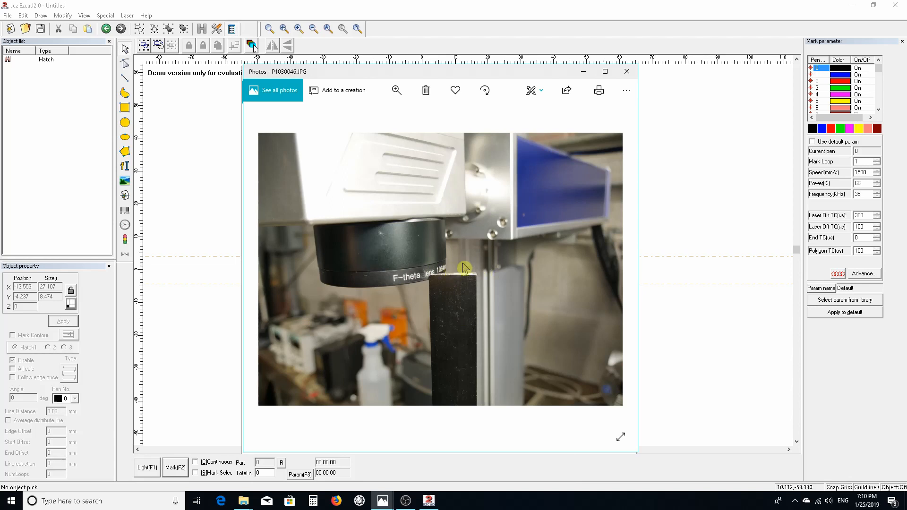
mouse_move(640, 83)
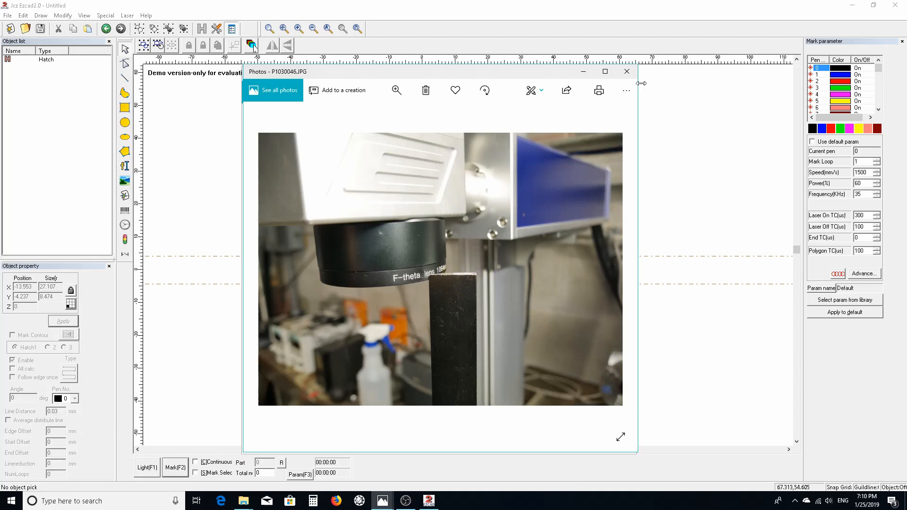
mouse_move(468, 295)
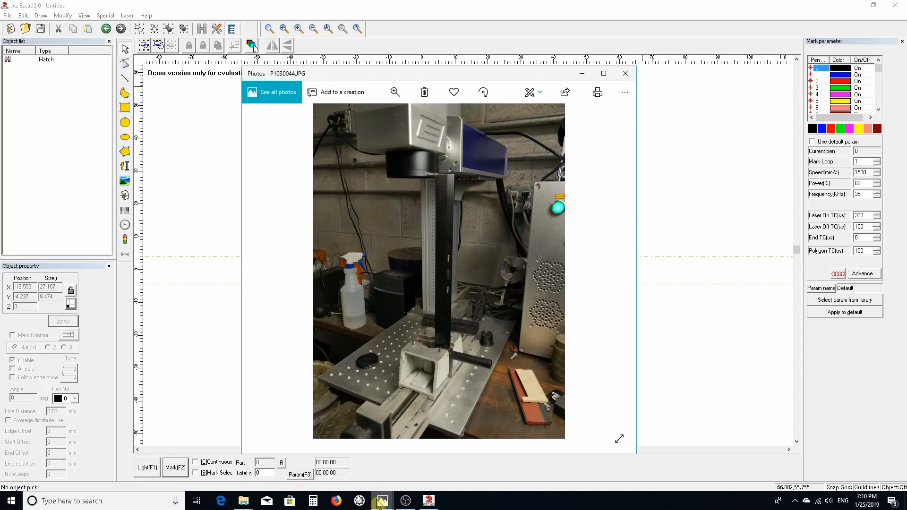
mouse_move(382, 501)
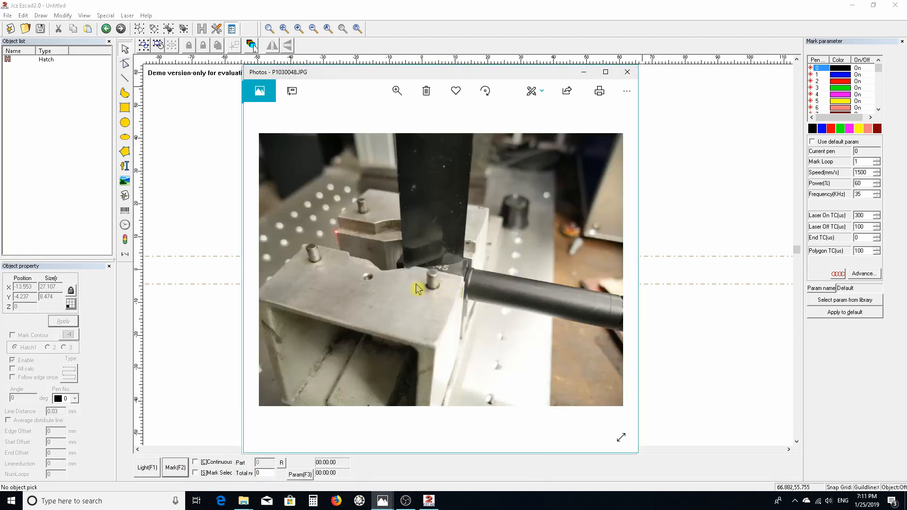
mouse_move(471, 272)
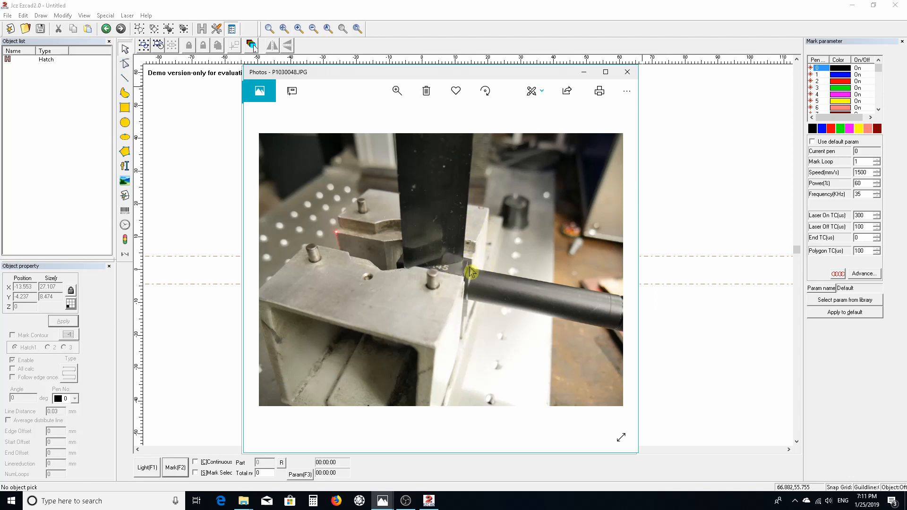
mouse_move(653, 78)
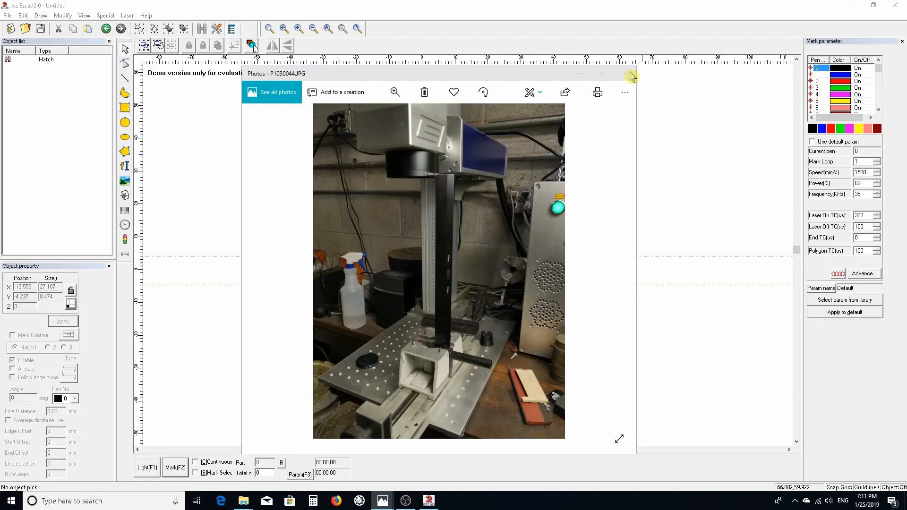
Step: Close the photo viewer and resize the HK.45 hatch to about 68.7 by 21.5 mm
left_click(625, 74)
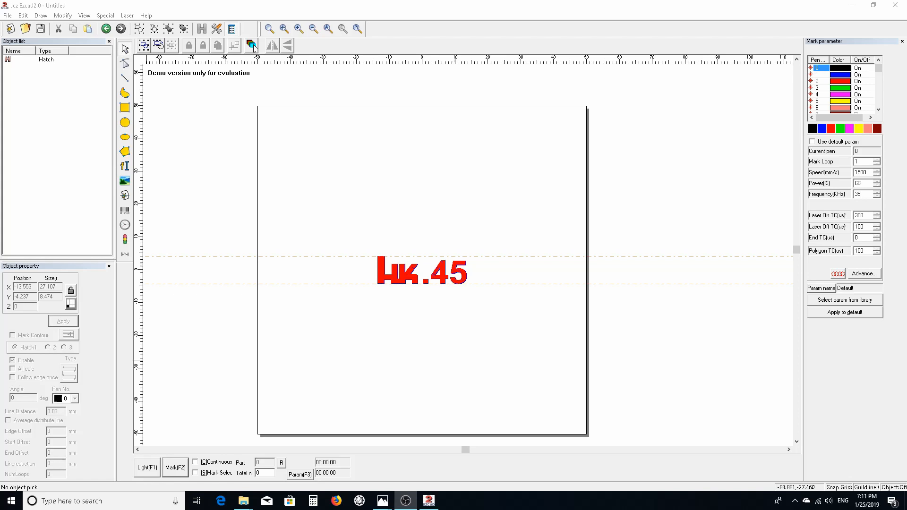
mouse_move(638, 398)
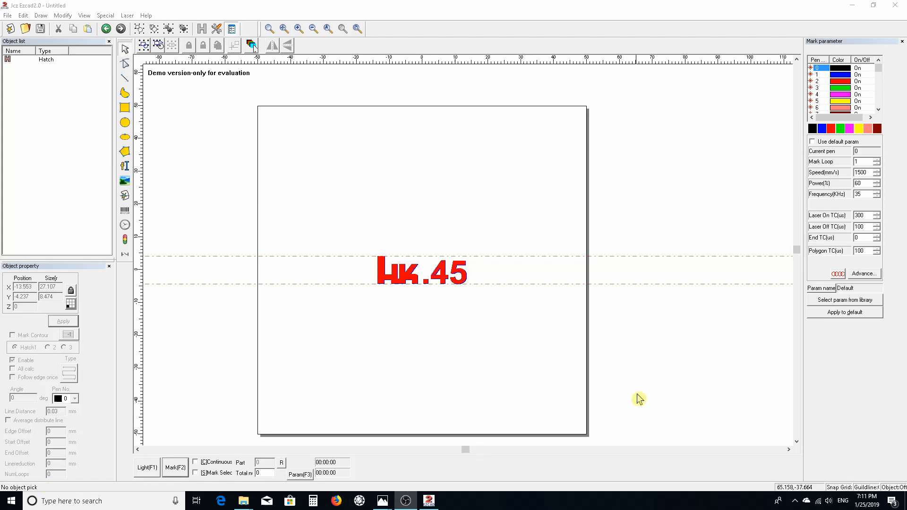
mouse_move(646, 462)
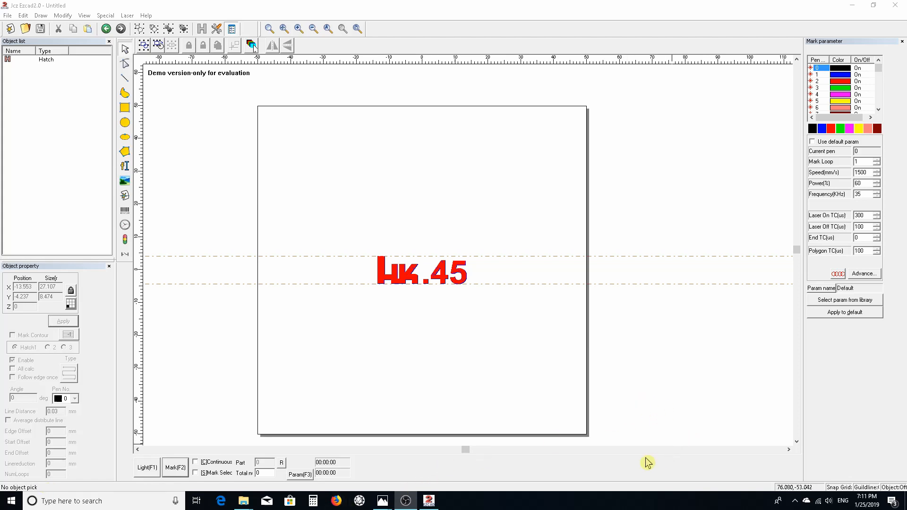
mouse_move(484, 294)
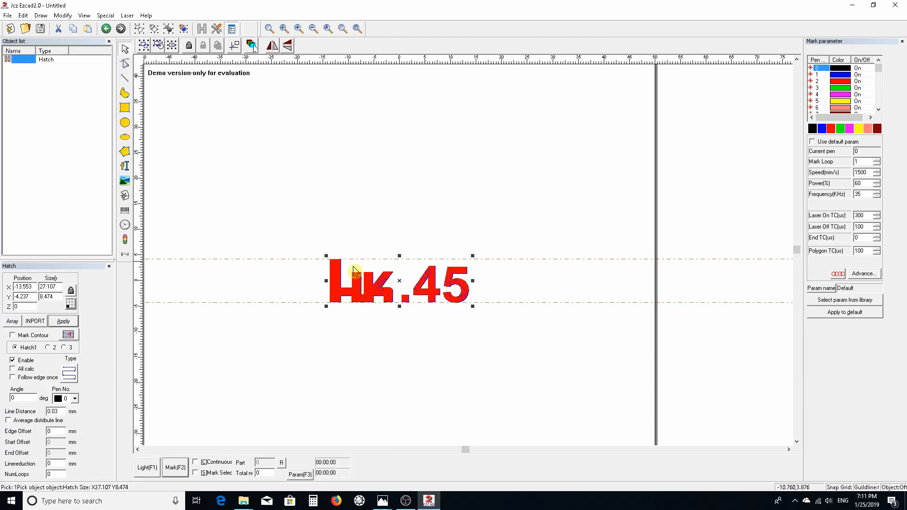
mouse_move(327, 257)
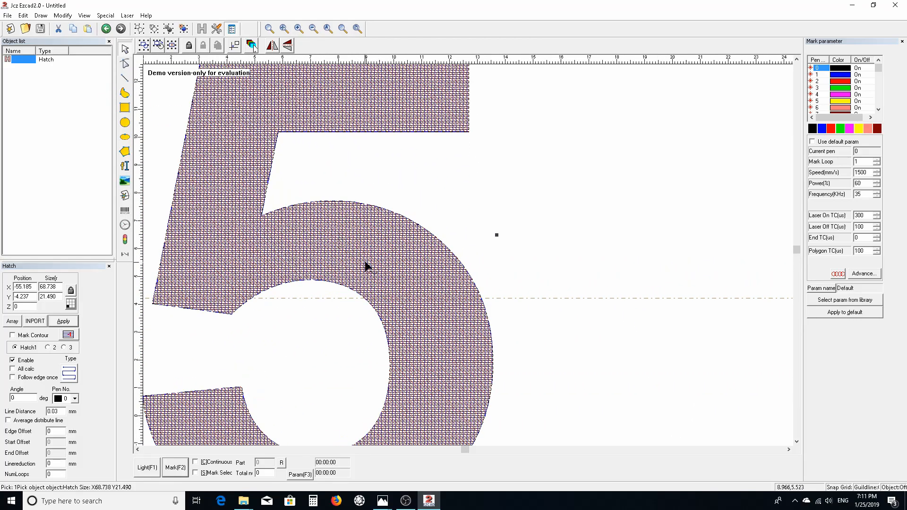
mouse_move(407, 257)
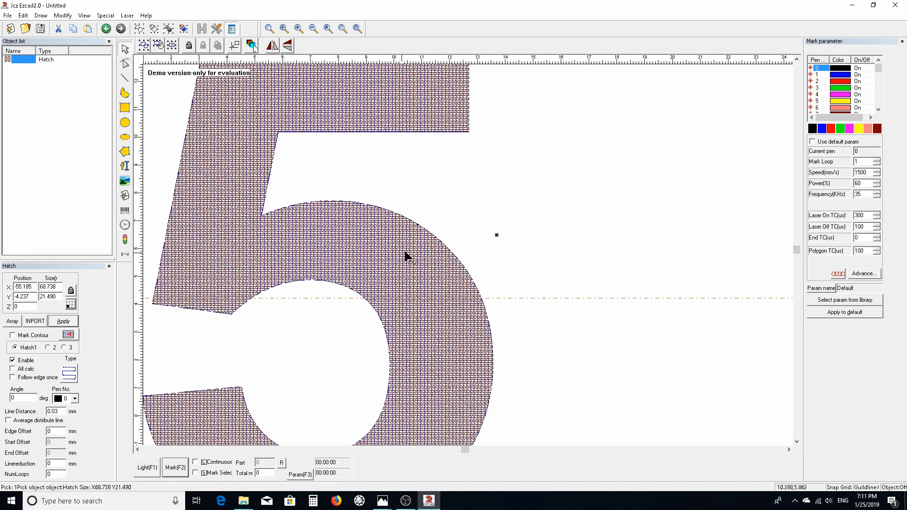
mouse_move(68, 324)
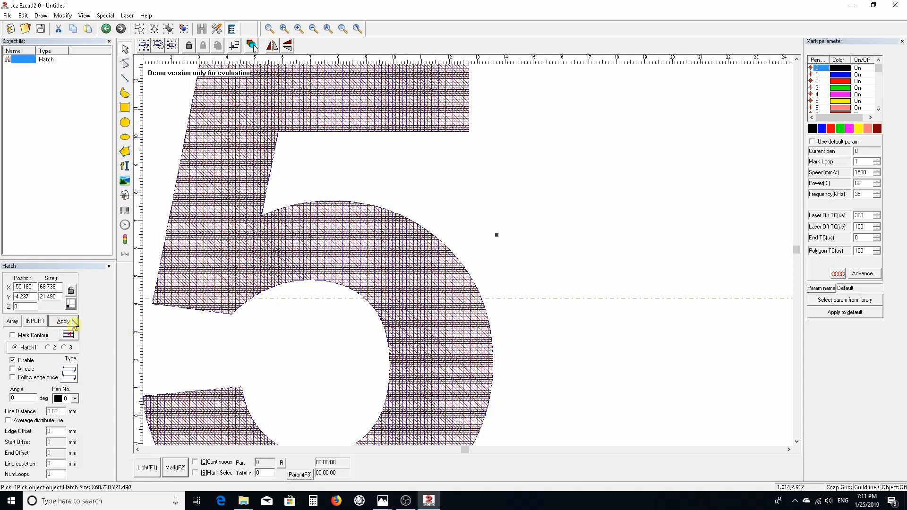
left_click(62, 321)
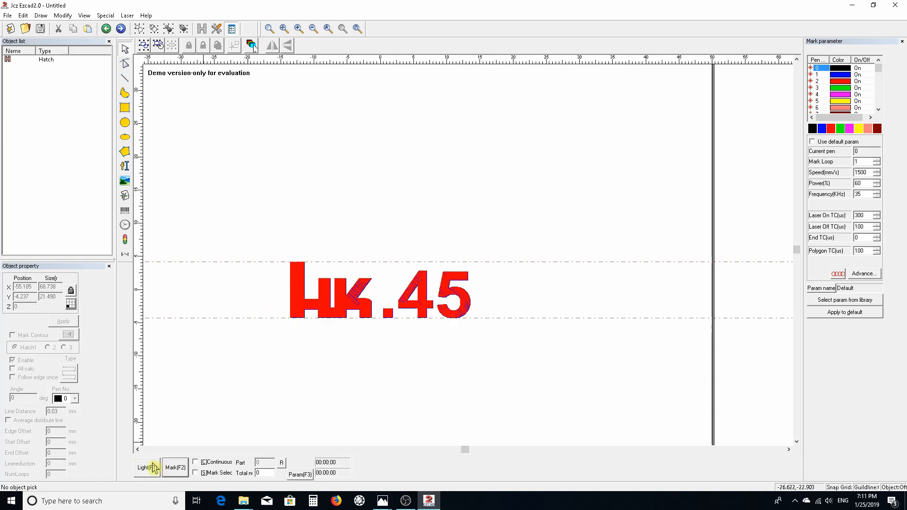
Step: Run the Light(F1) red-light preview tracing the HK.45 outline on the part
left_click(146, 467)
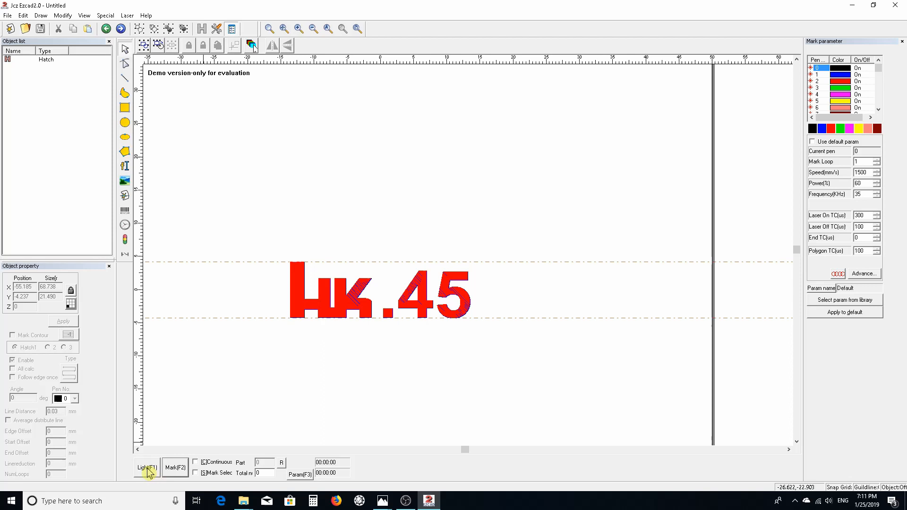
left_click(147, 467)
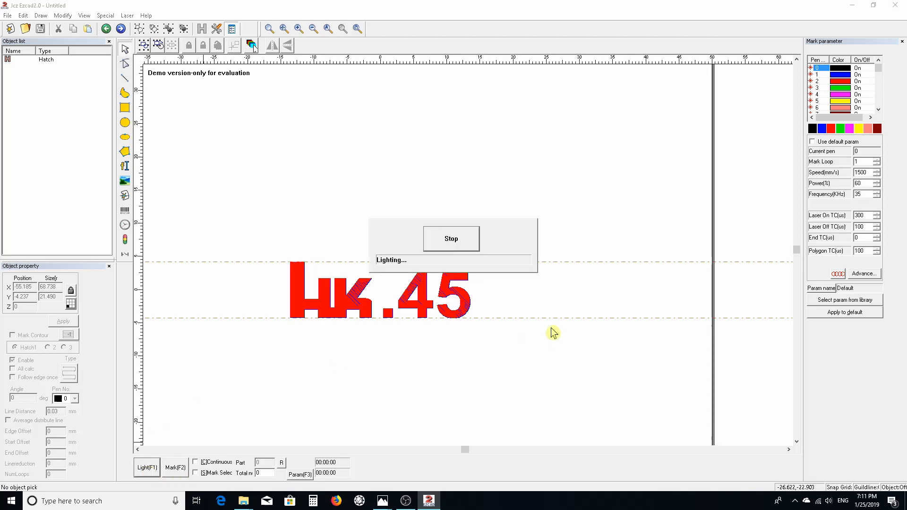
mouse_move(578, 331)
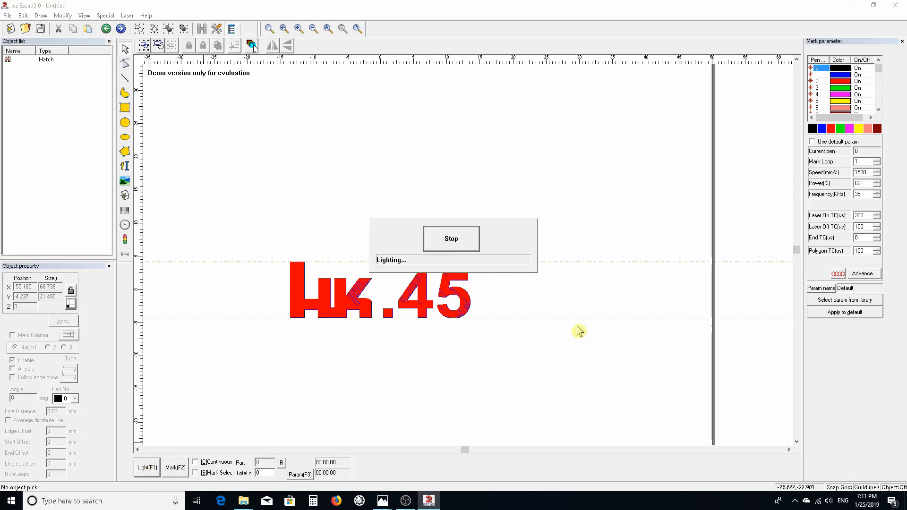
mouse_move(533, 376)
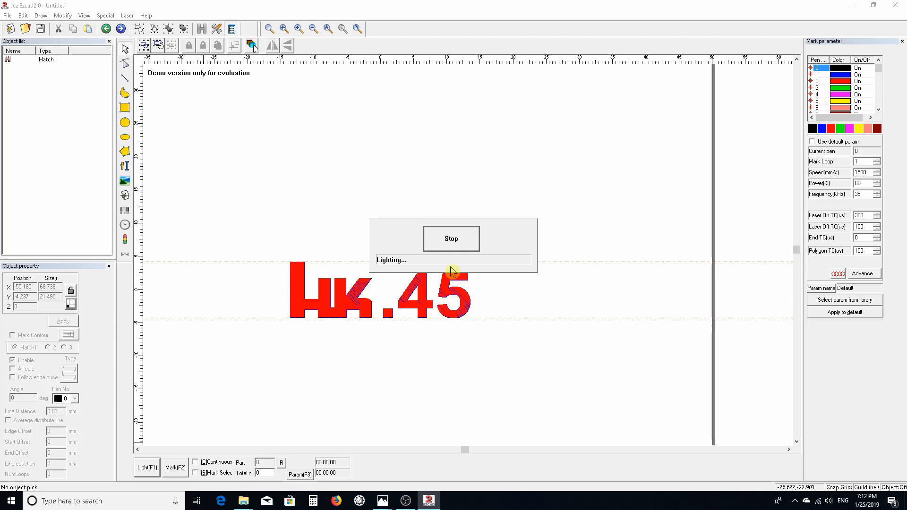
Step: Stop the preview and keep Enable Show contour ticked in the Red light pointer settings
left_click(451, 238)
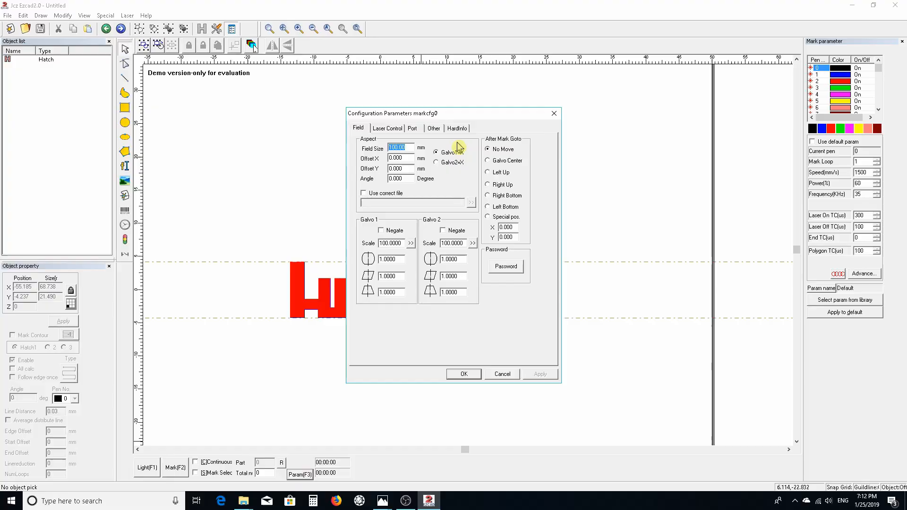
left_click(433, 128)
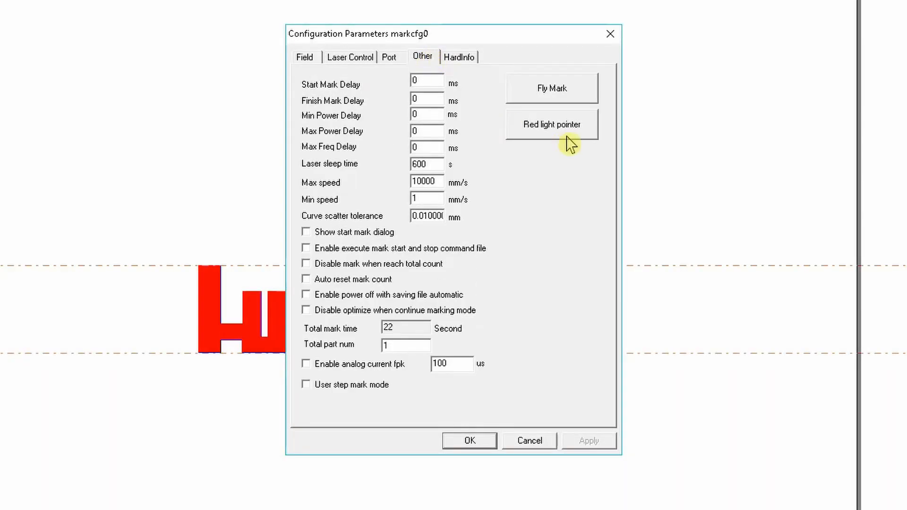
left_click(552, 125)
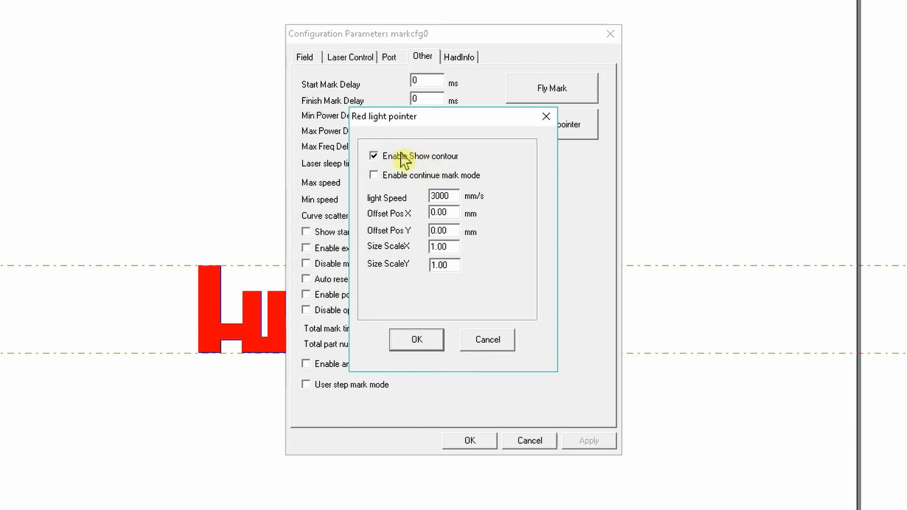
left_click(374, 155)
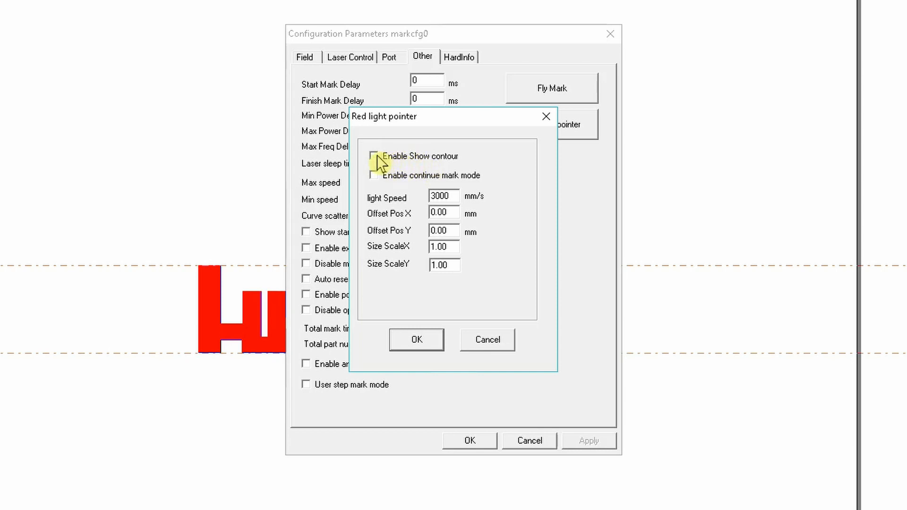
left_click(374, 156)
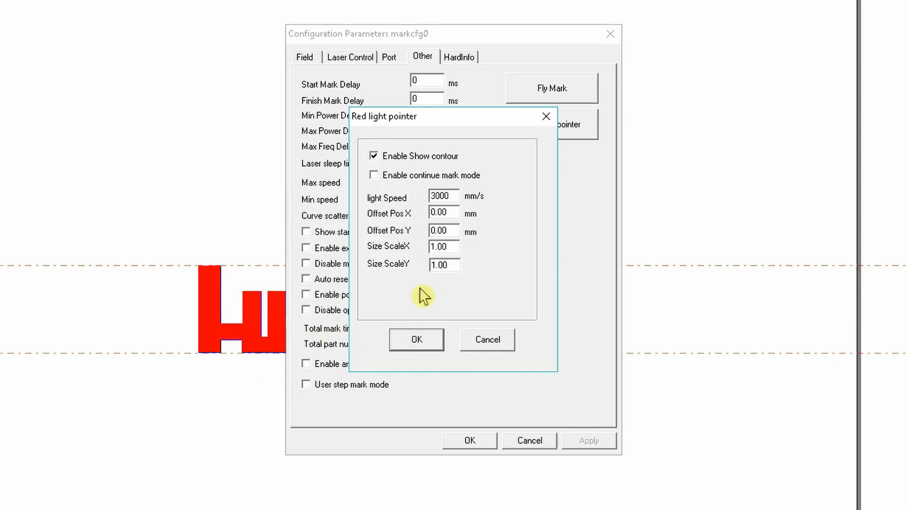
mouse_move(289, 341)
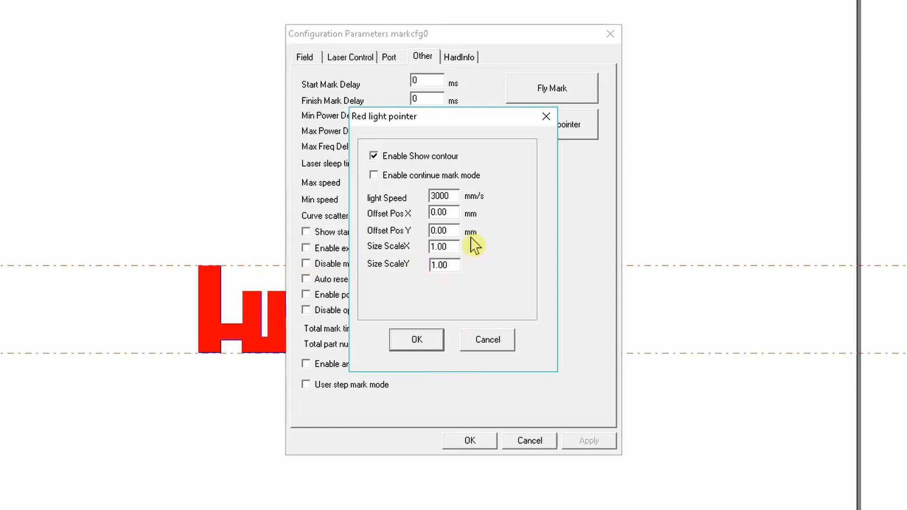
mouse_move(346, 323)
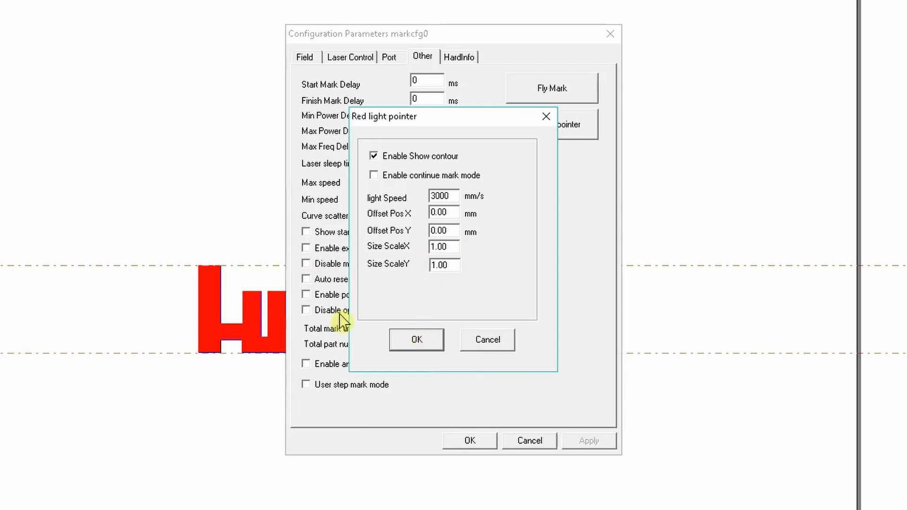
Step: Confirm the pointer and configuration parameters, then rerun the red-light preview of HK.45
left_click(416, 339)
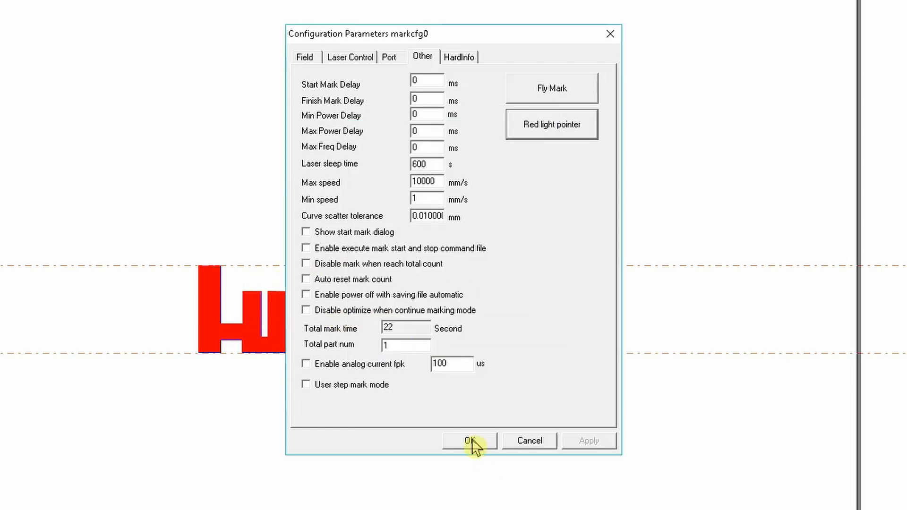
left_click(468, 440)
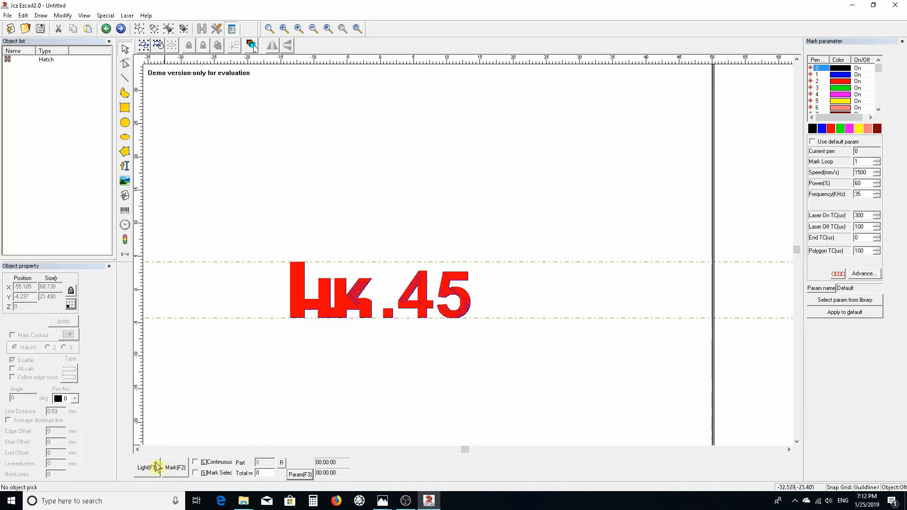
left_click(146, 467)
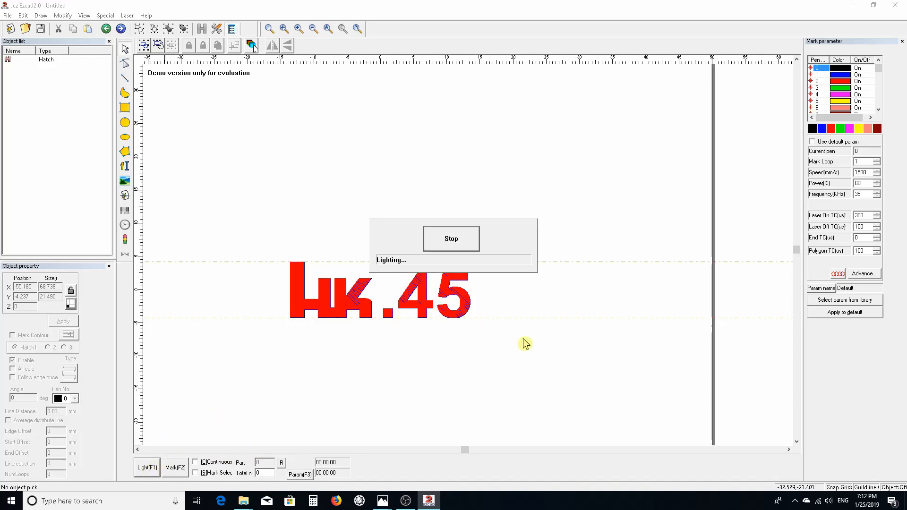
mouse_move(573, 308)
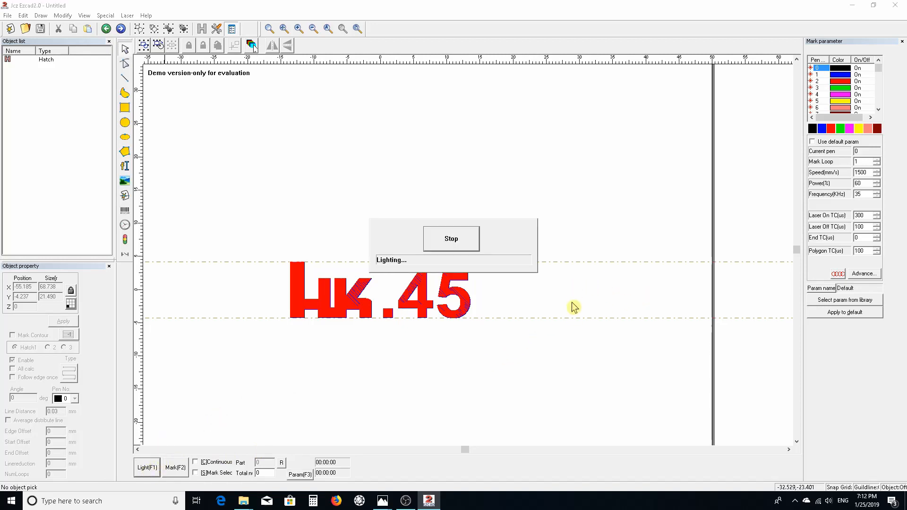
mouse_move(603, 343)
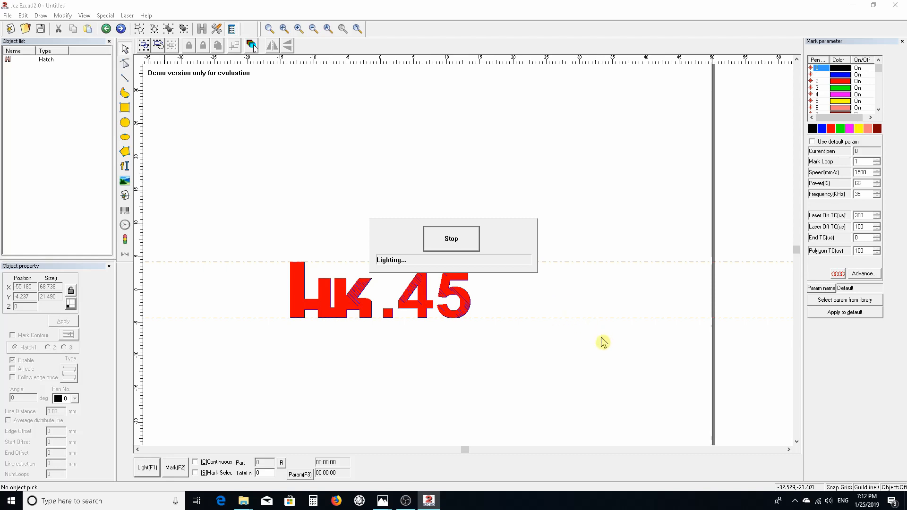
mouse_move(569, 305)
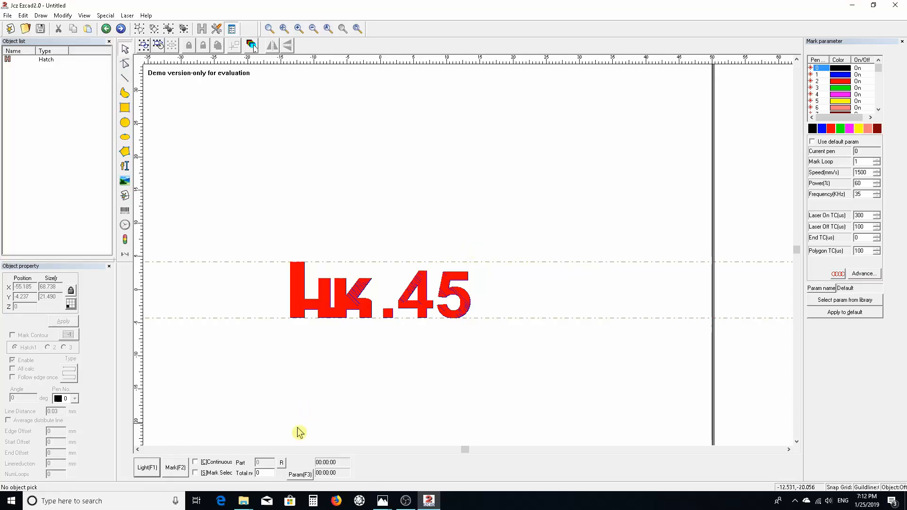
mouse_move(344, 294)
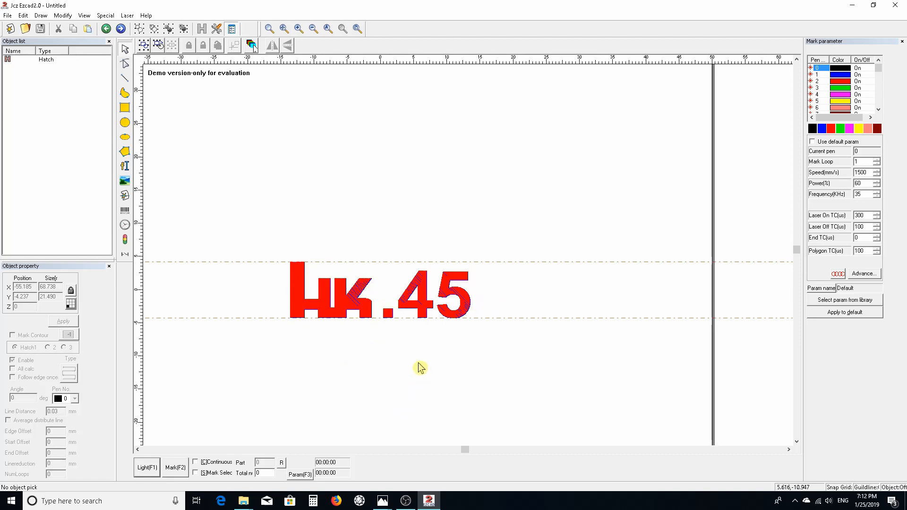
mouse_move(343, 329)
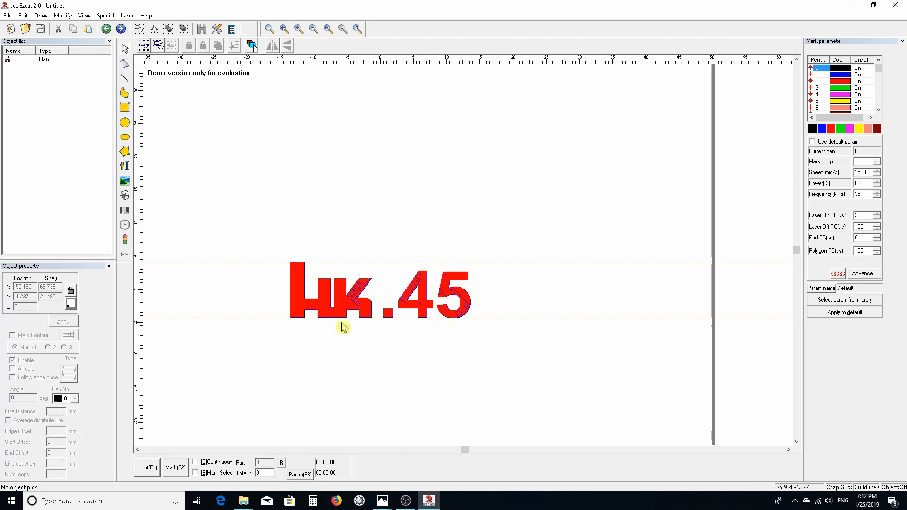
mouse_move(595, 234)
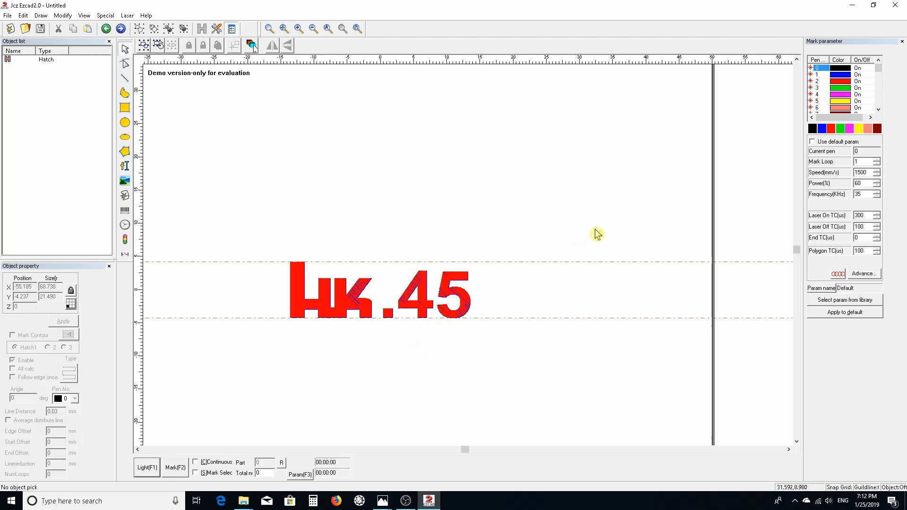
mouse_move(342, 261)
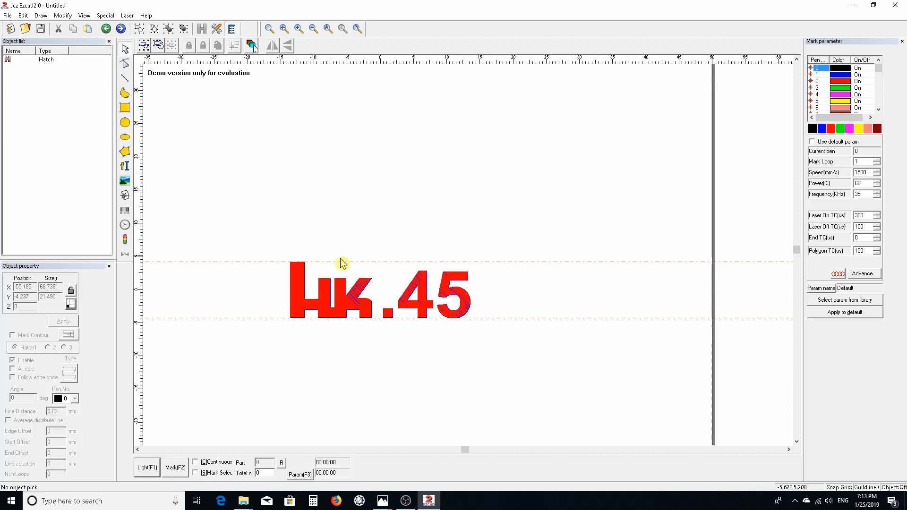
mouse_move(439, 361)
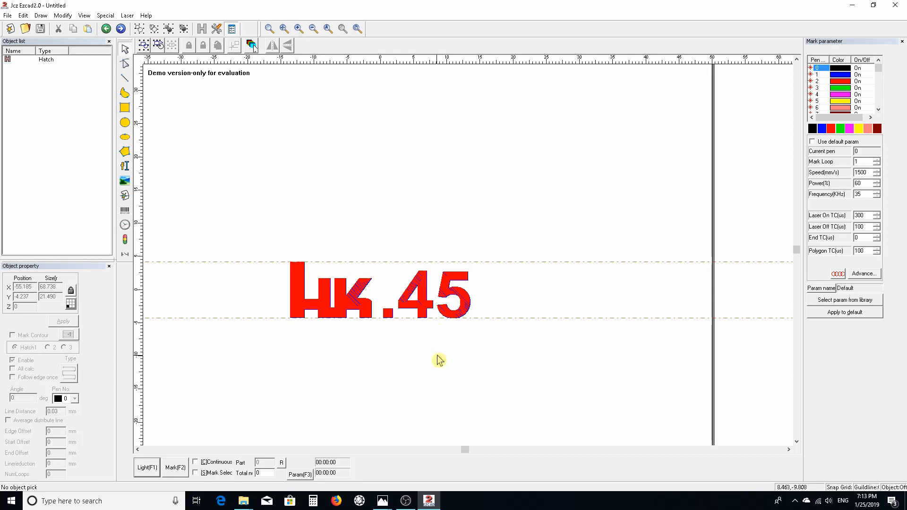
mouse_move(488, 357)
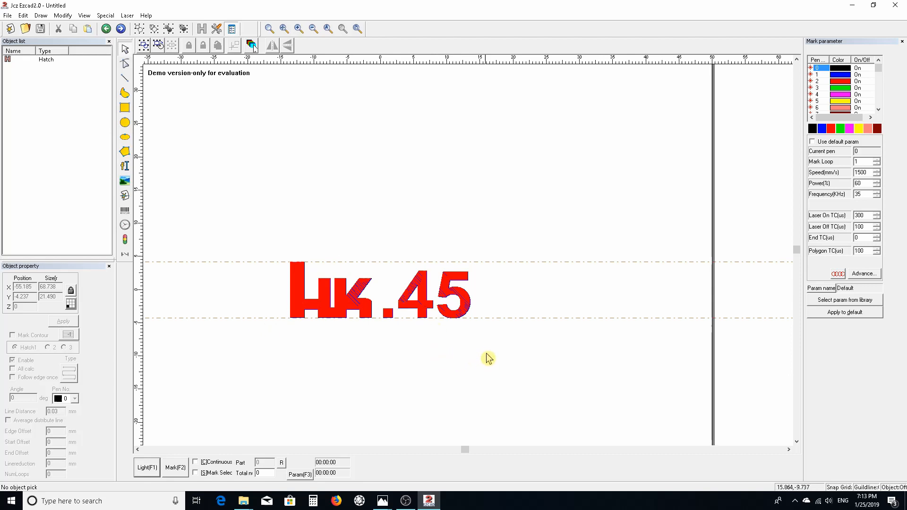
mouse_move(183, 467)
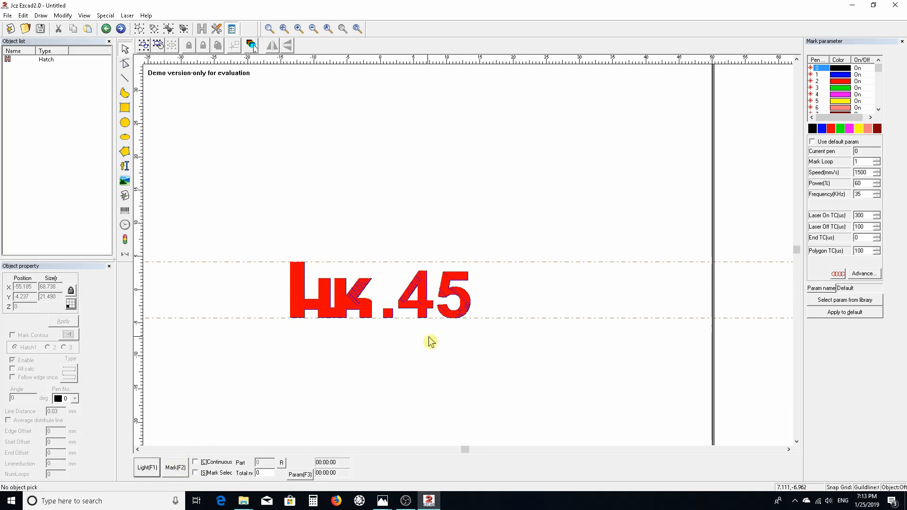
mouse_move(526, 302)
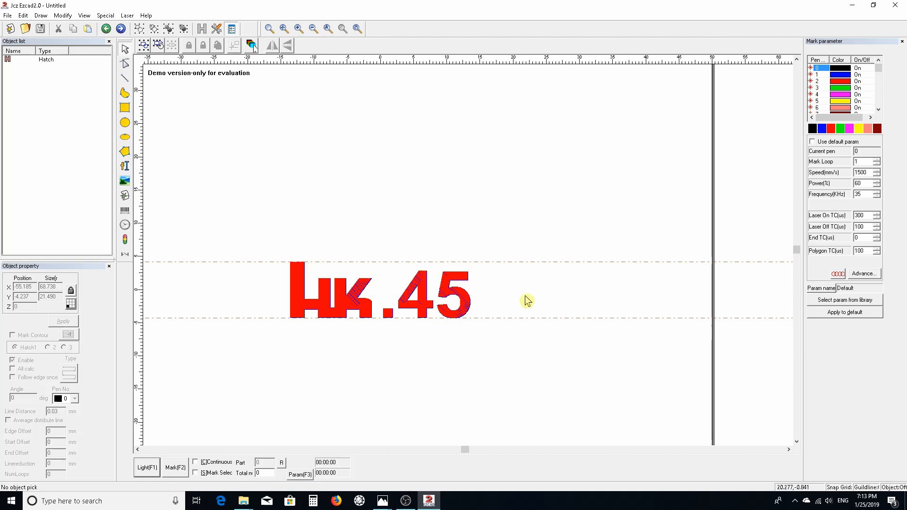
mouse_move(416, 233)
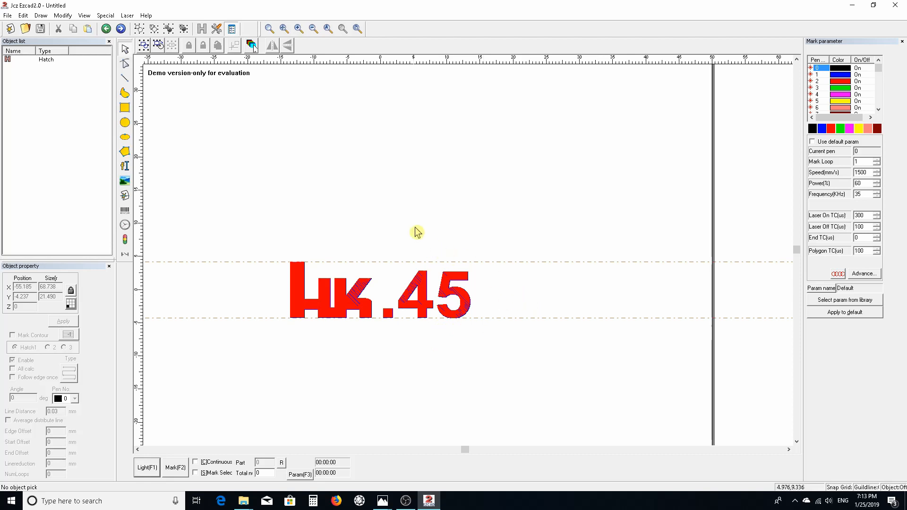
mouse_move(267, 155)
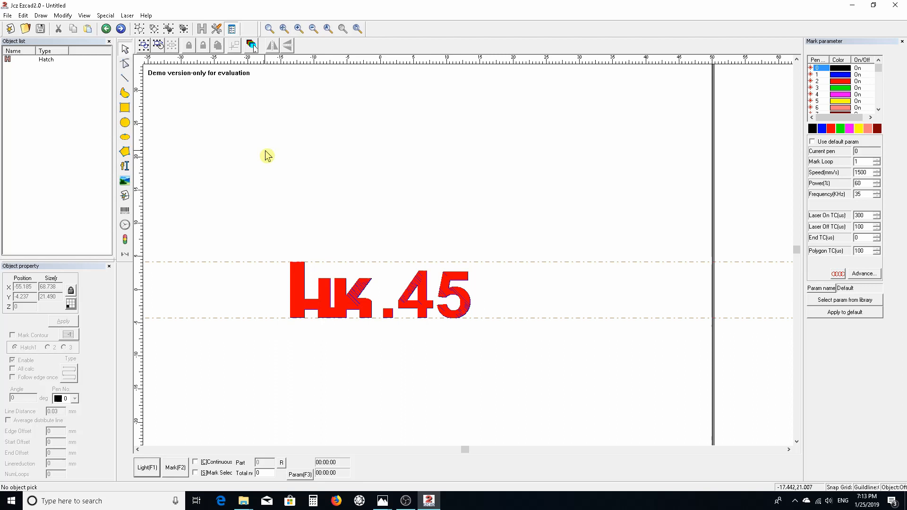
mouse_move(202, 127)
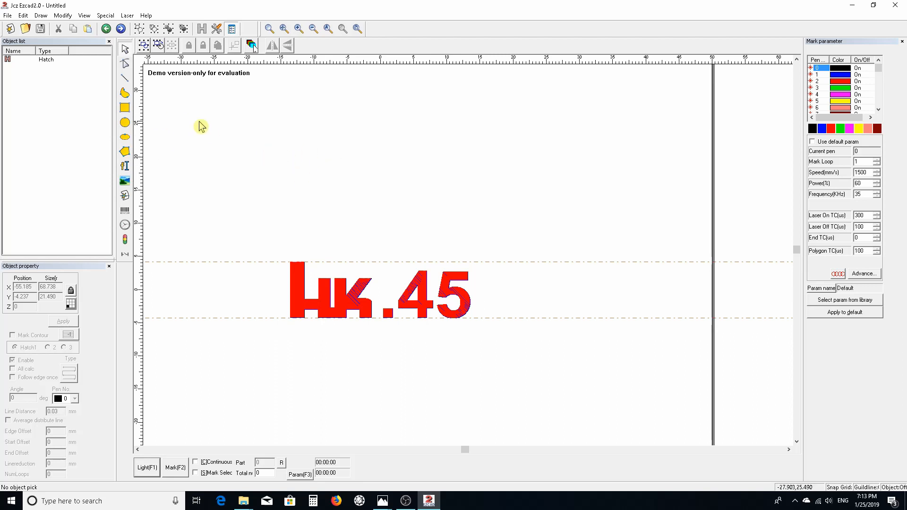
mouse_move(405, 247)
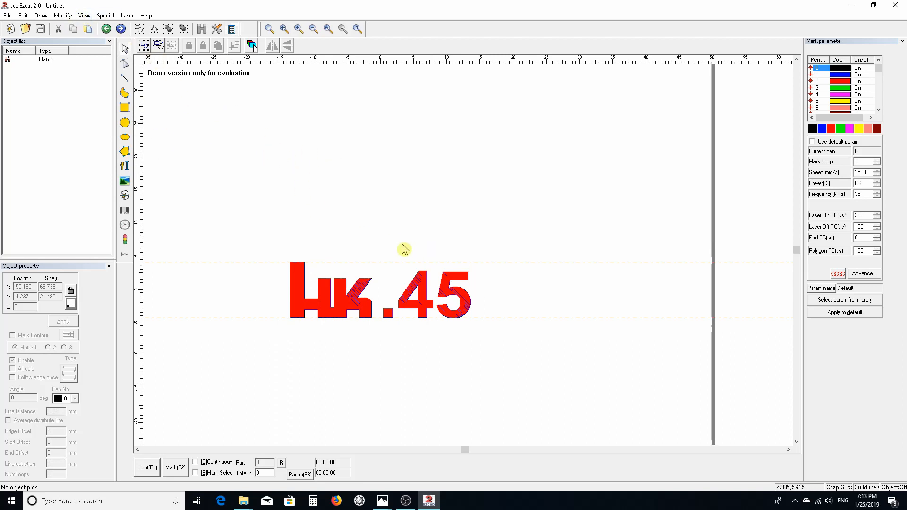
mouse_move(399, 151)
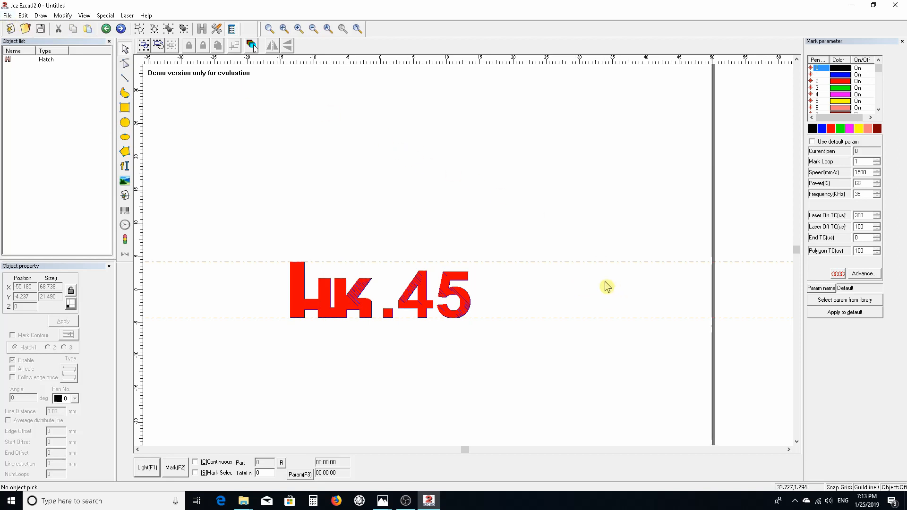
mouse_move(408, 307)
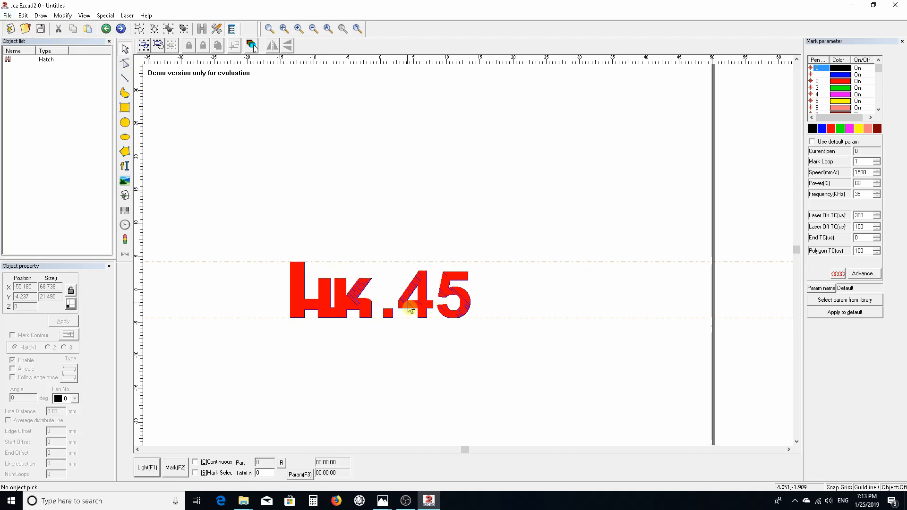
mouse_move(483, 305)
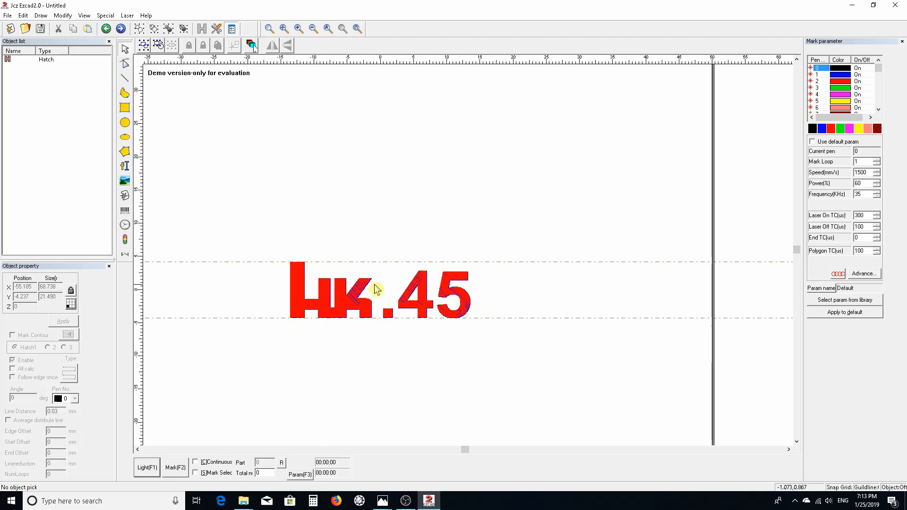
mouse_move(327, 287)
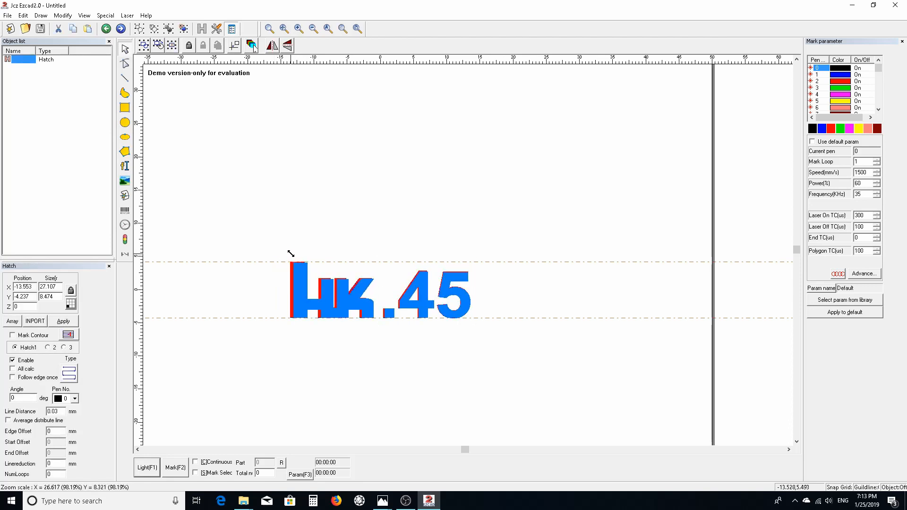
Step: Set the HK.45 hatch Size X to exactly 30 mm with proportional height, then deselect it
left_click(363, 275)
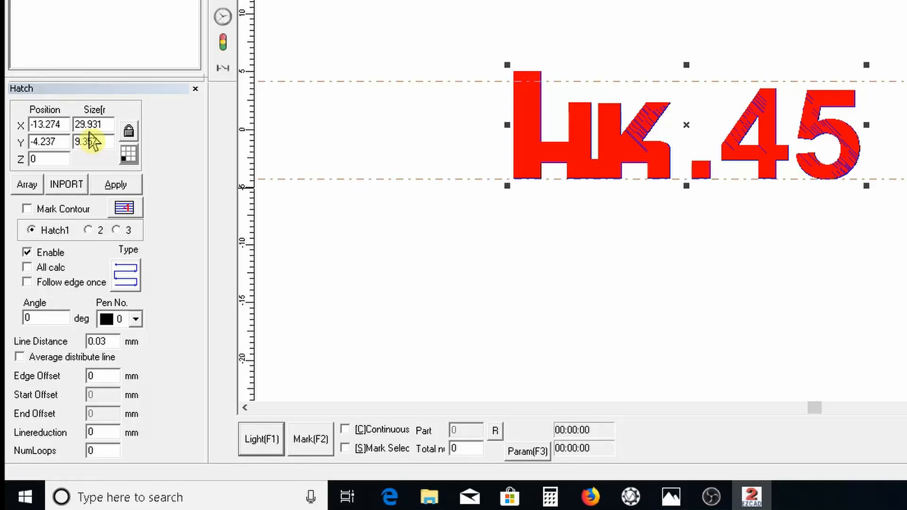
left_click(93, 124)
type("30")
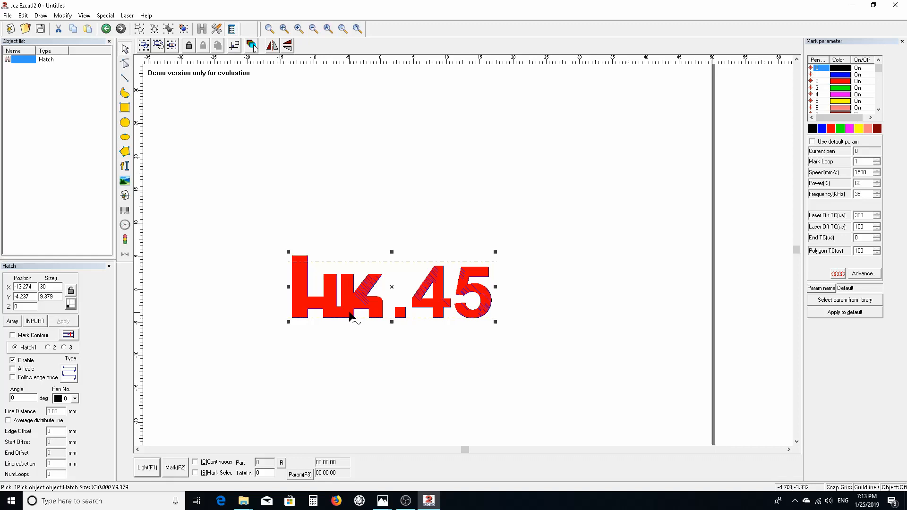
mouse_move(91, 303)
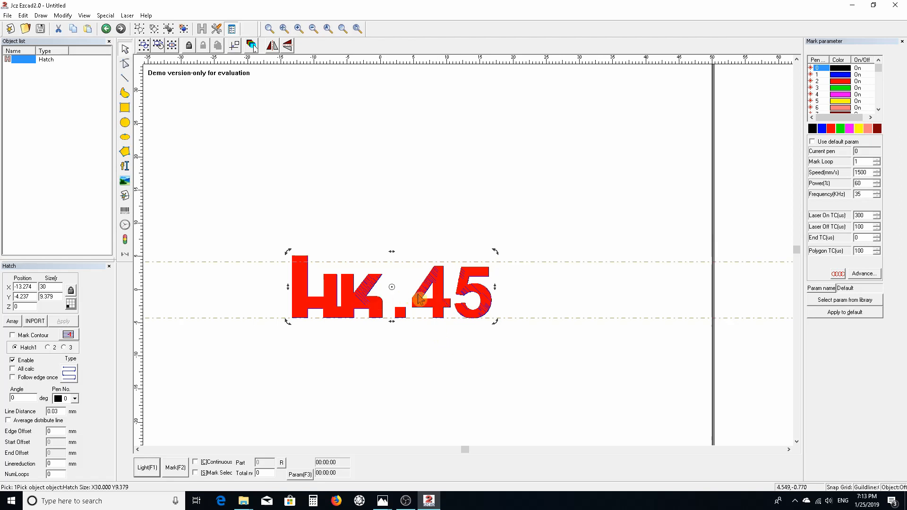
left_click(333, 222)
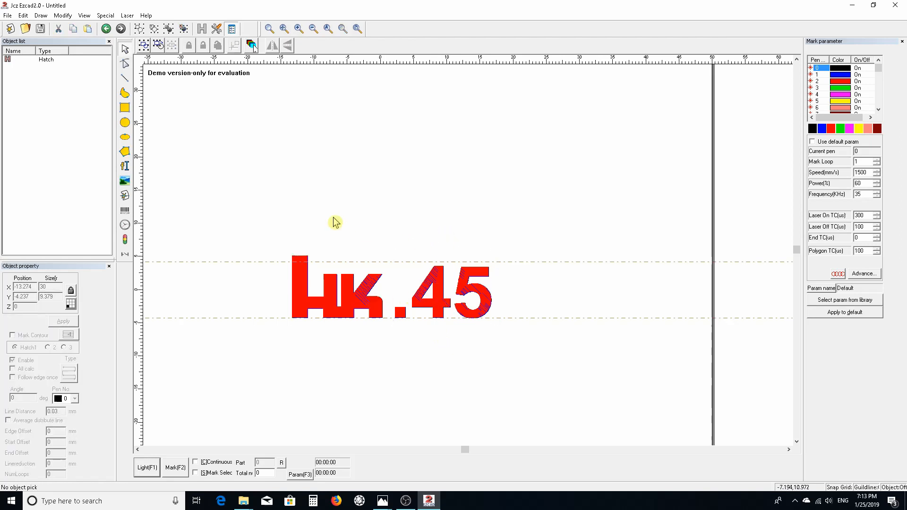
mouse_move(389, 159)
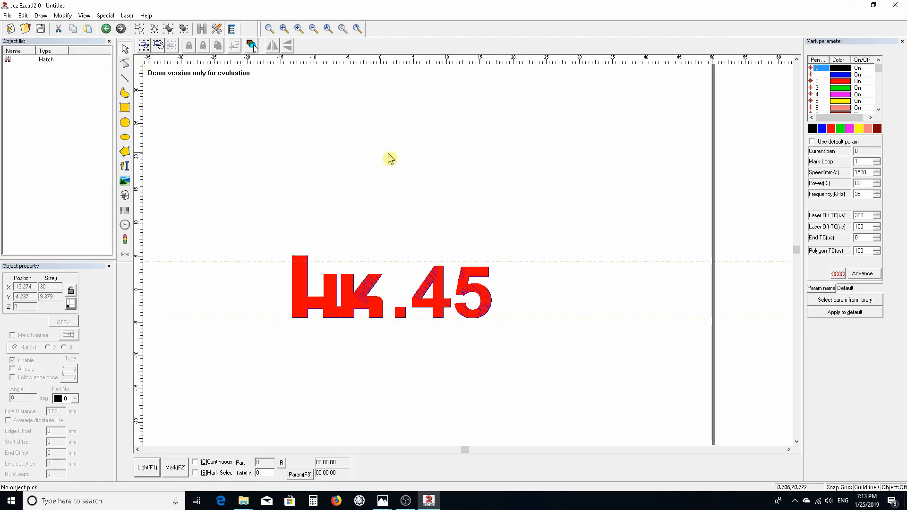
mouse_move(649, 277)
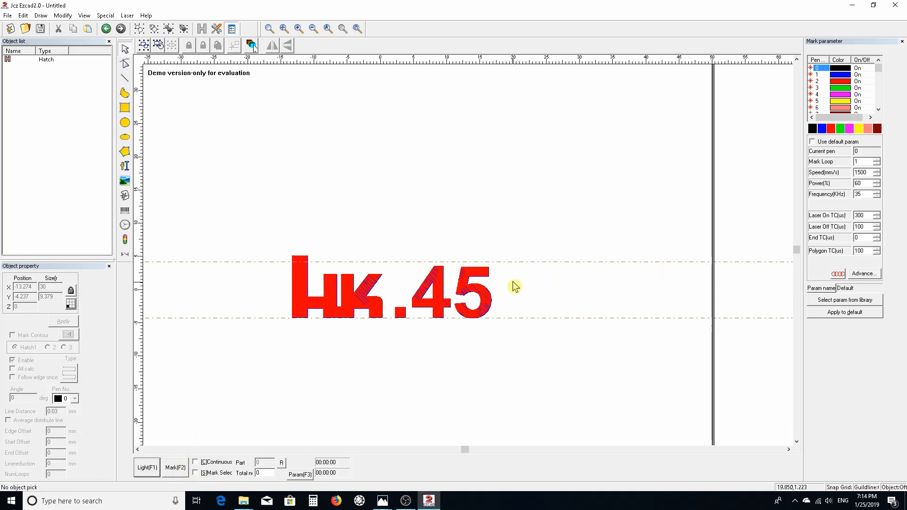
mouse_move(539, 261)
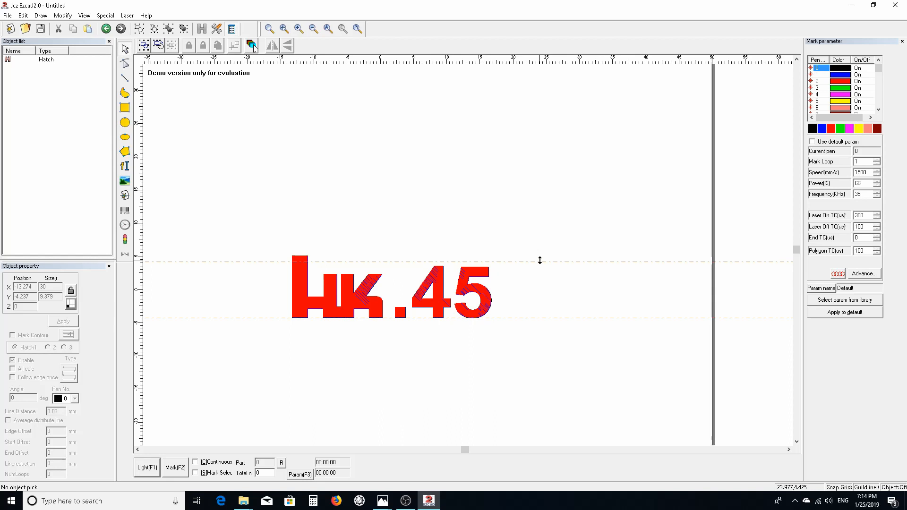
mouse_move(508, 222)
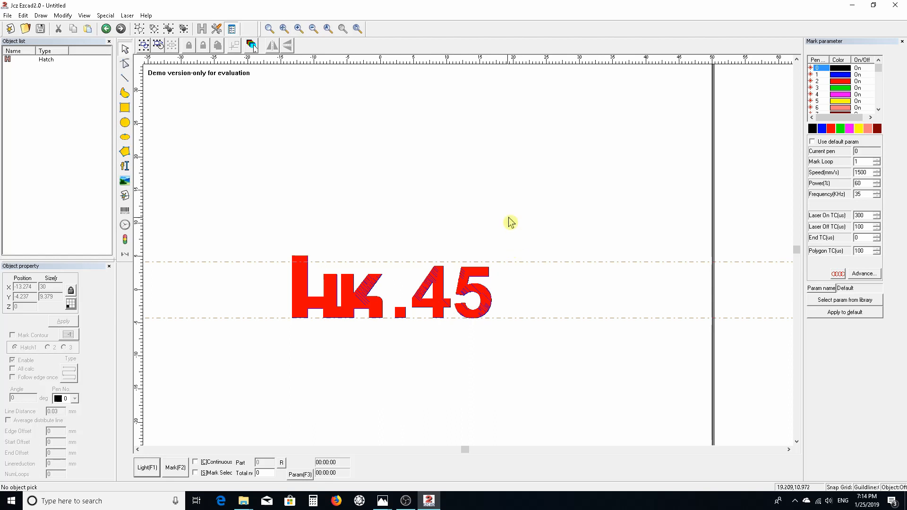
mouse_move(610, 319)
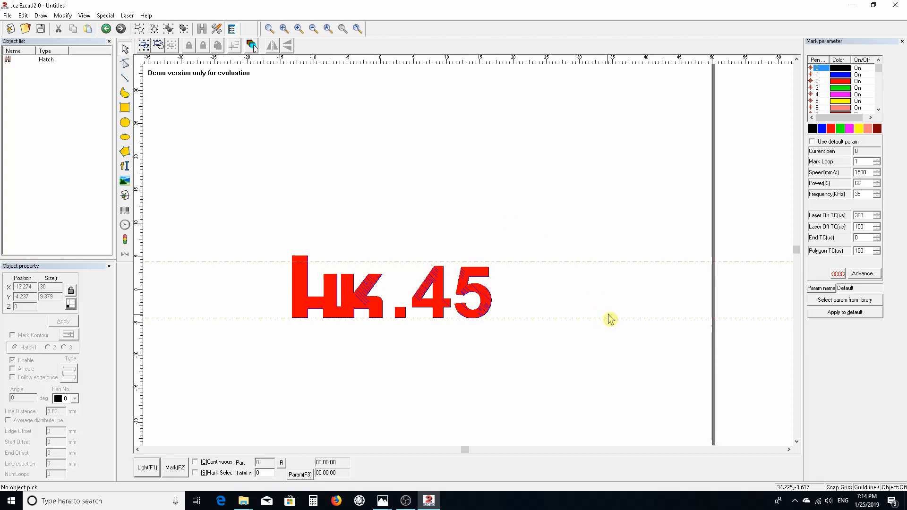
mouse_move(610, 338)
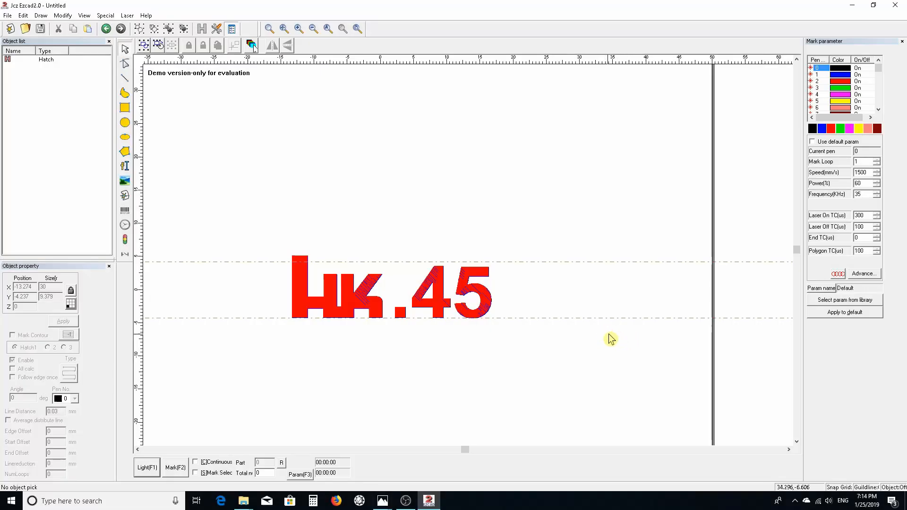